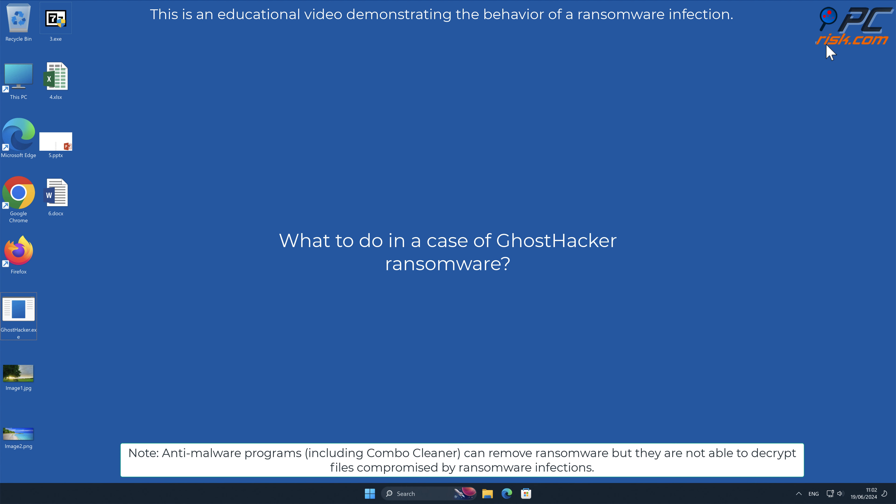
mouse_move(440, 260)
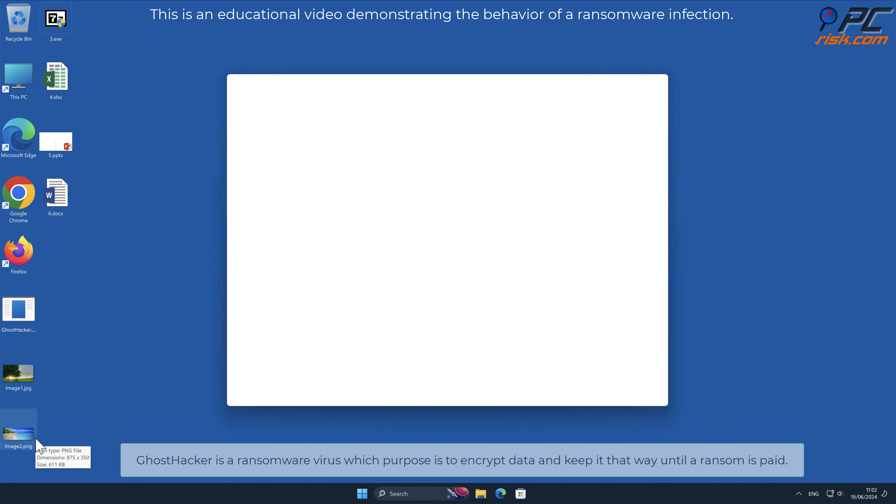
- View the unencrypted beach photo Image2.png and close it again
double_click(19, 425)
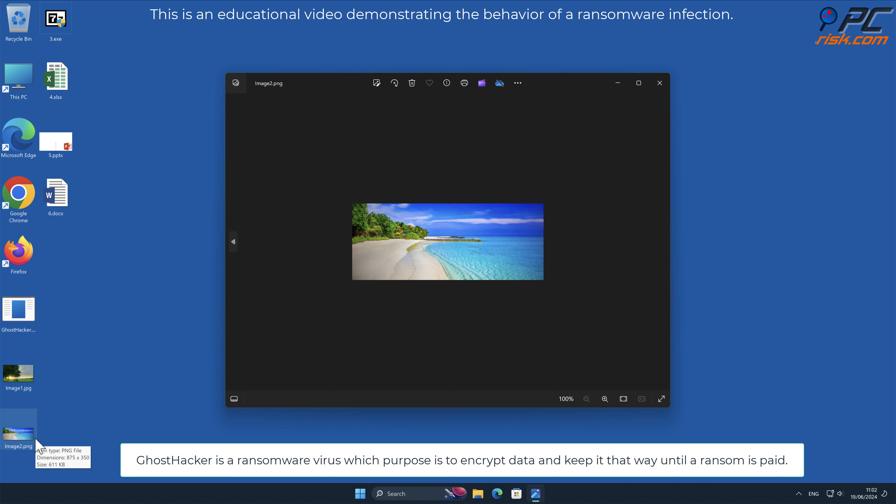
mouse_move(778, 237)
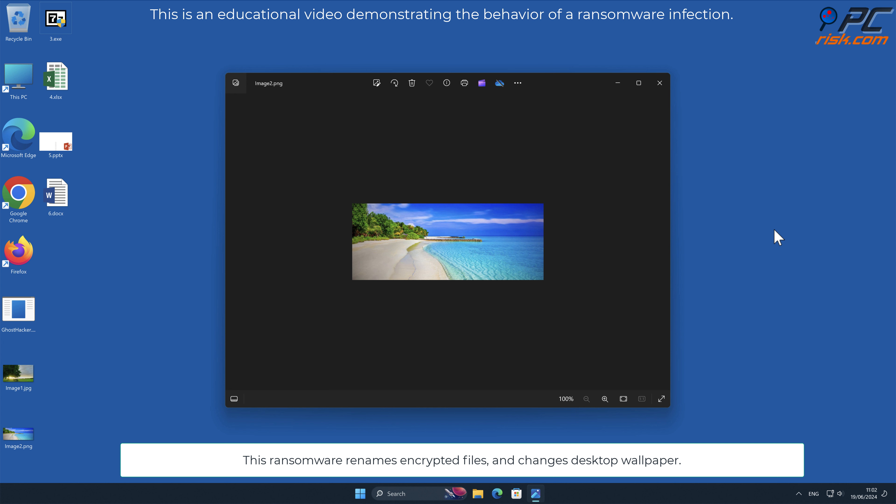
mouse_move(689, 109)
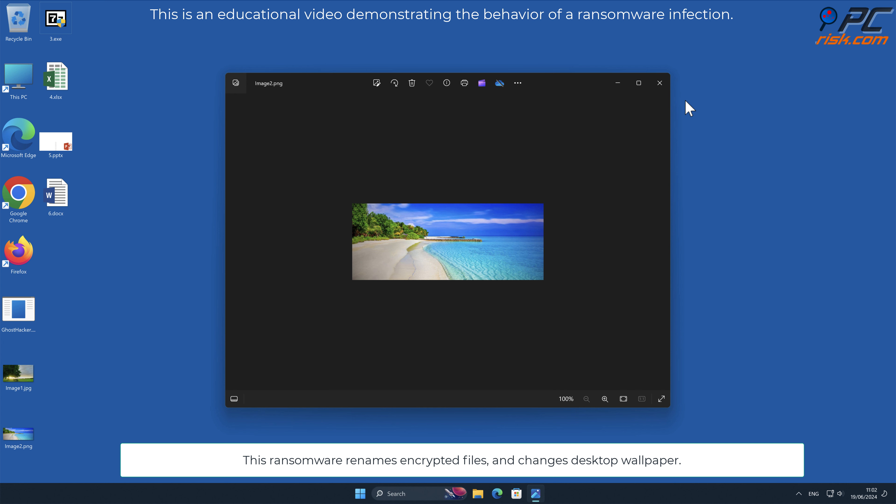
left_click(659, 83)
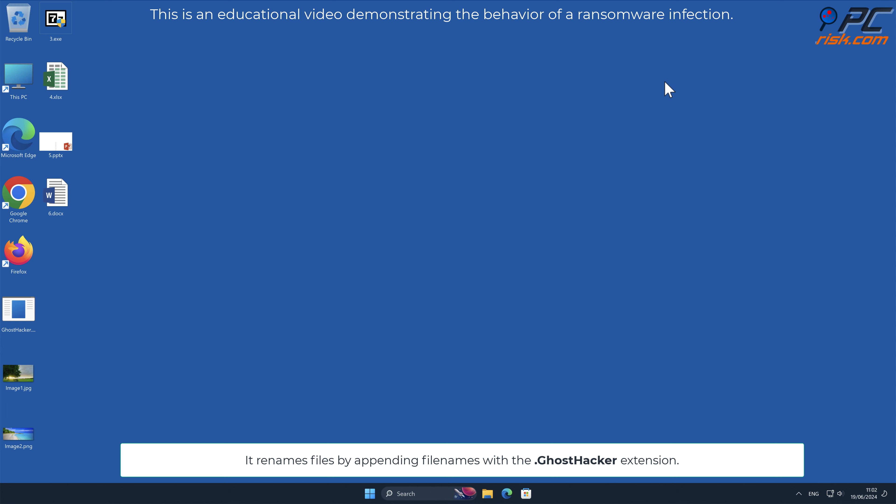
- Run GhostHacker.exe as administrator, approving the UAC prompt so it encrypts the desktop files
right_click(18, 308)
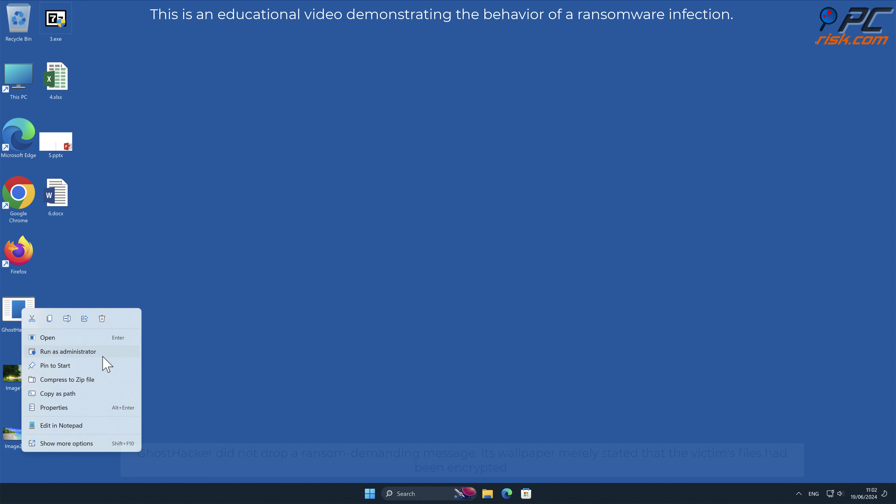
left_click(67, 351)
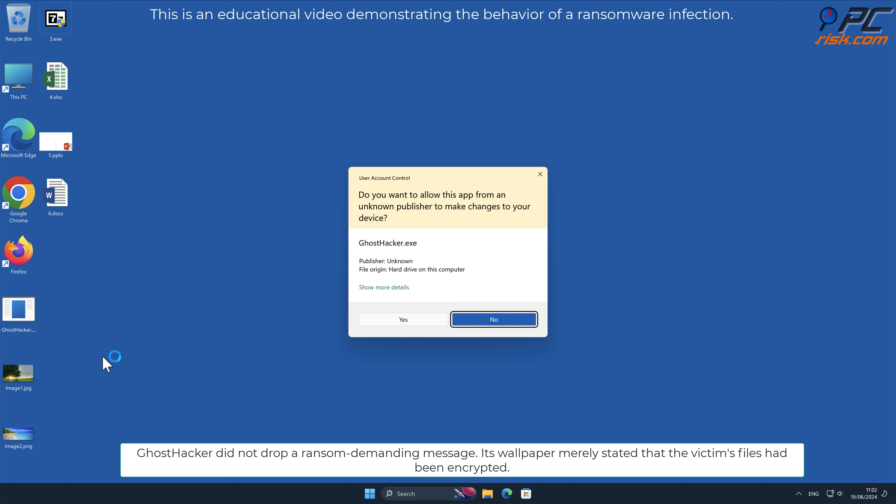
mouse_move(403, 319)
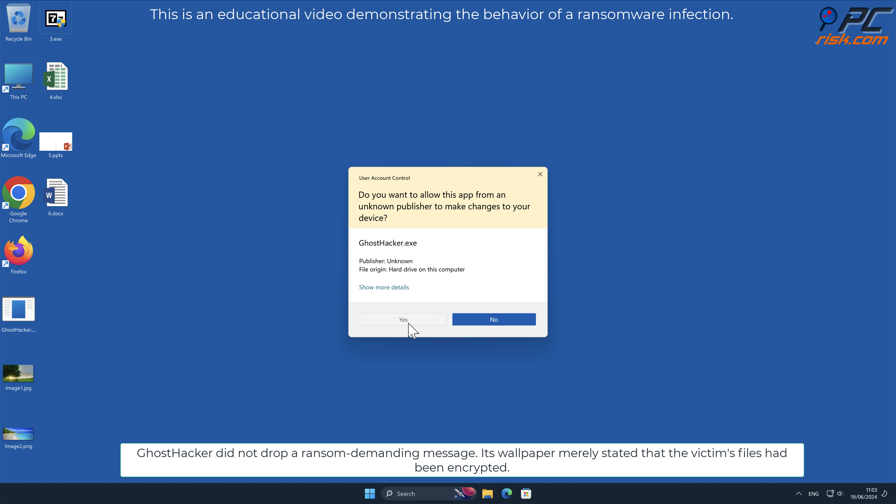
left_click(402, 319)
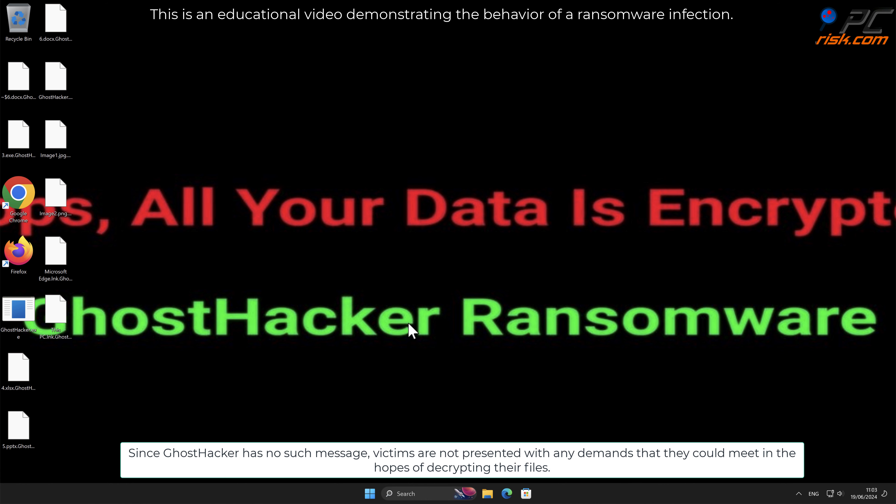
mouse_move(398, 324)
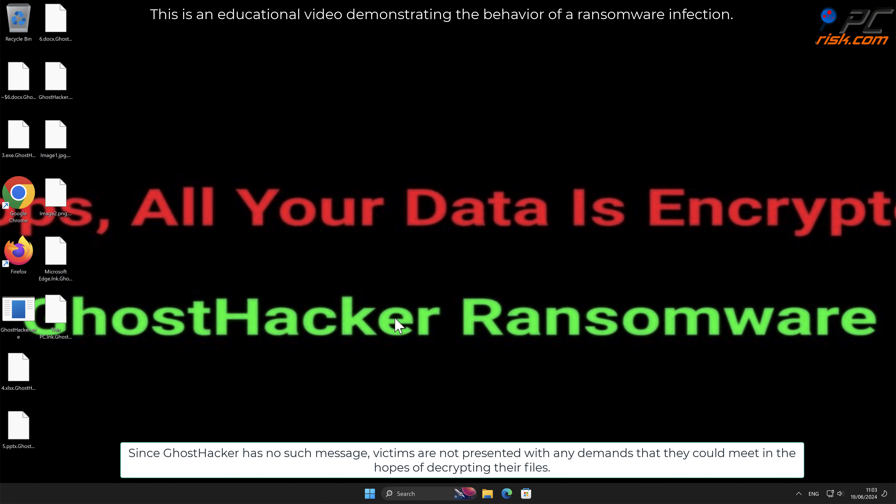
- Try opening Image2.png.GhostHacker and dismiss the 'How do you want to open this file?' prompt
double_click(55, 195)
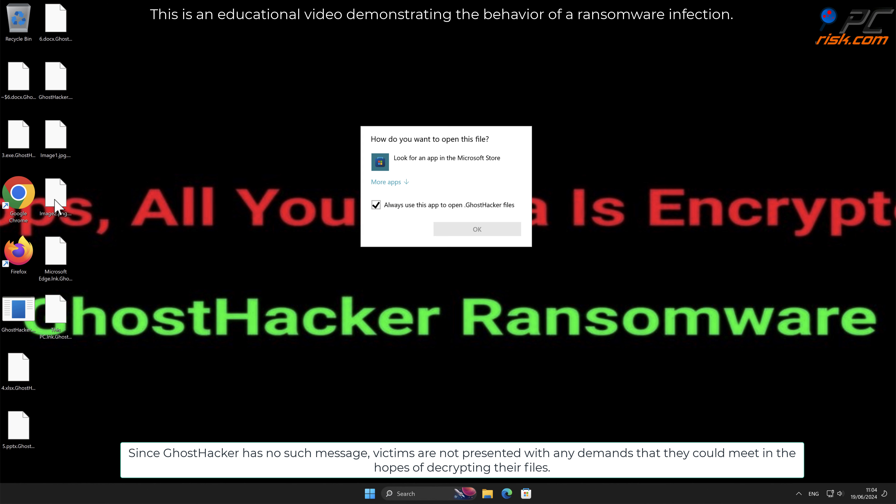
mouse_move(293, 209)
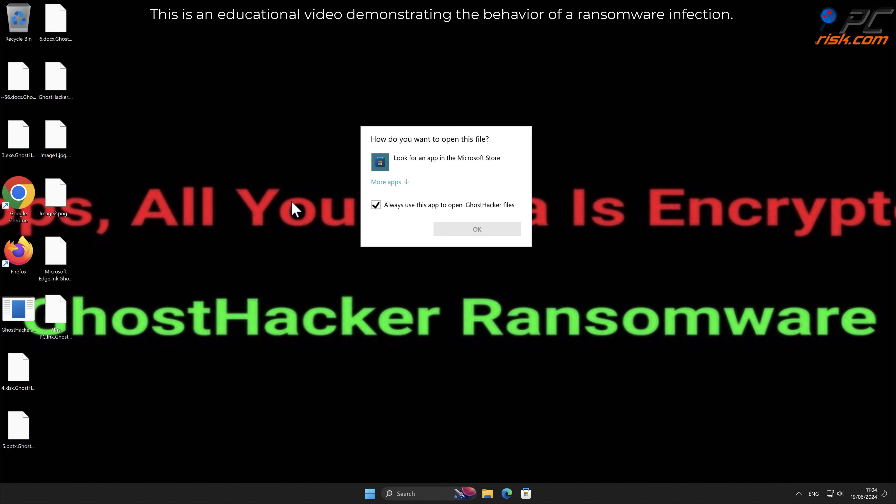
left_click(476, 229)
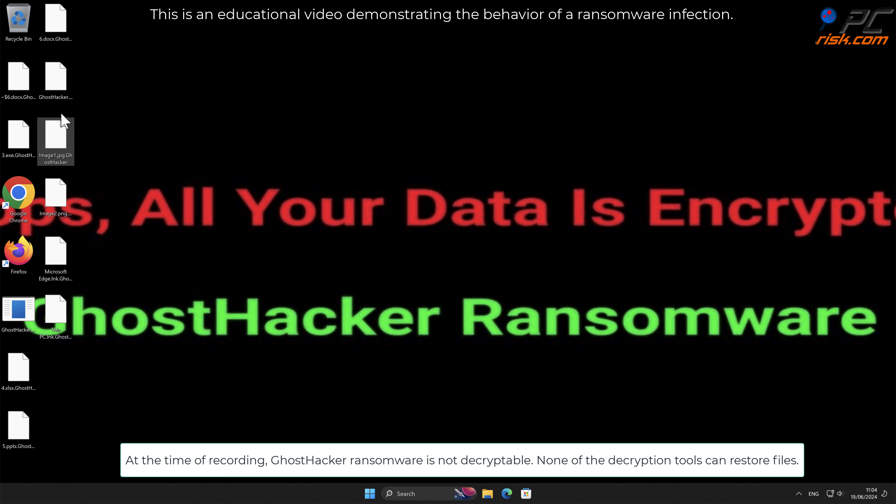
- Launch Microsoft Edge from the taskbar to a new tab
left_click(56, 25)
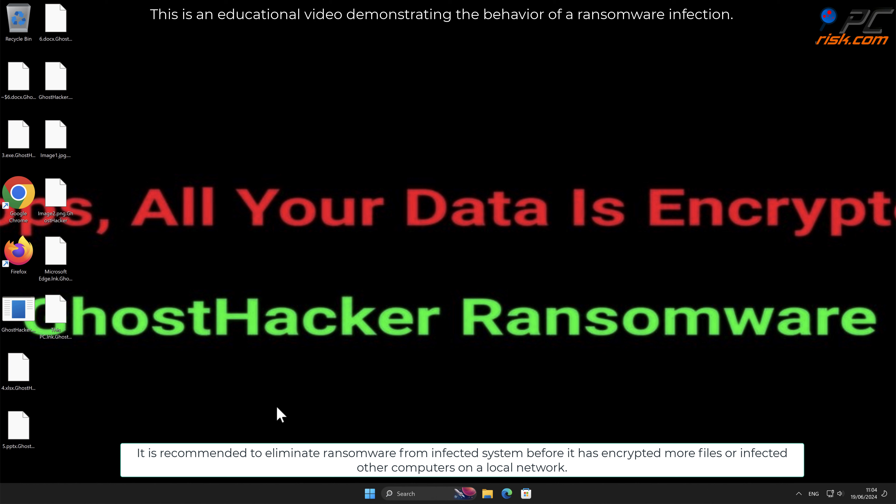
left_click(370, 493)
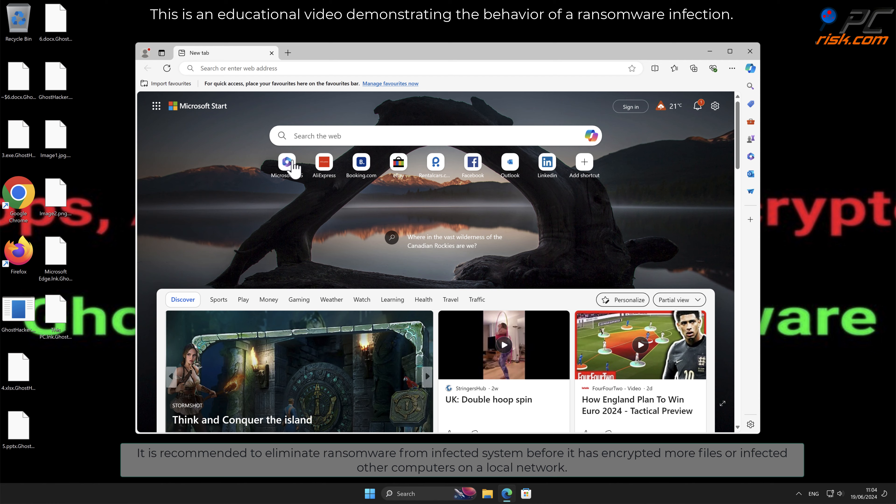
type("w")
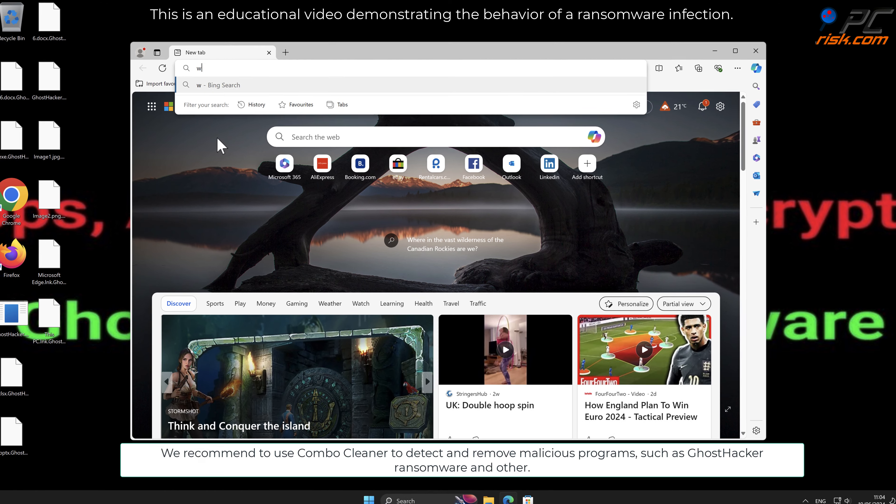
type("www.combocleaner.com")
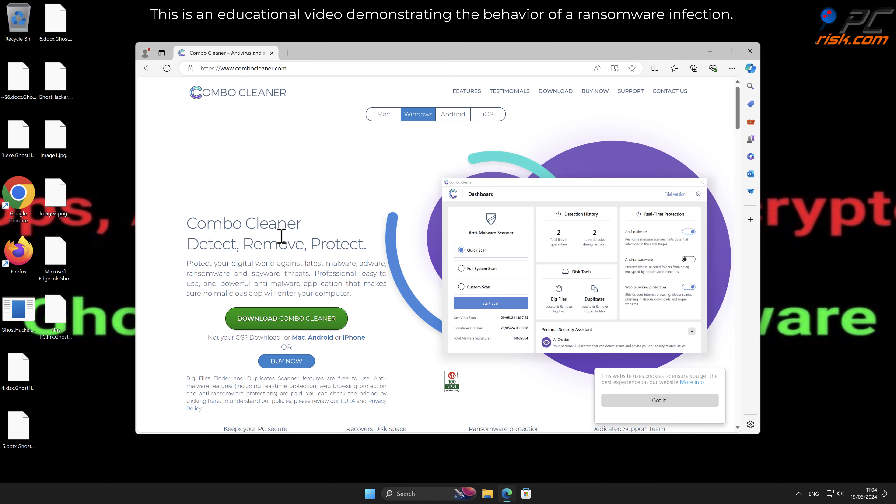
left_click(693, 69)
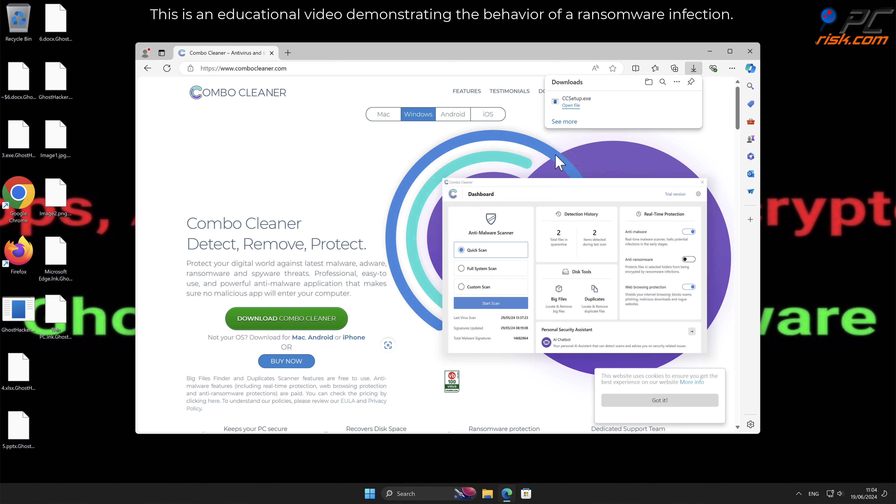
- Run the downloaded CCSetup.exe from the Downloads panel
left_click(570, 105)
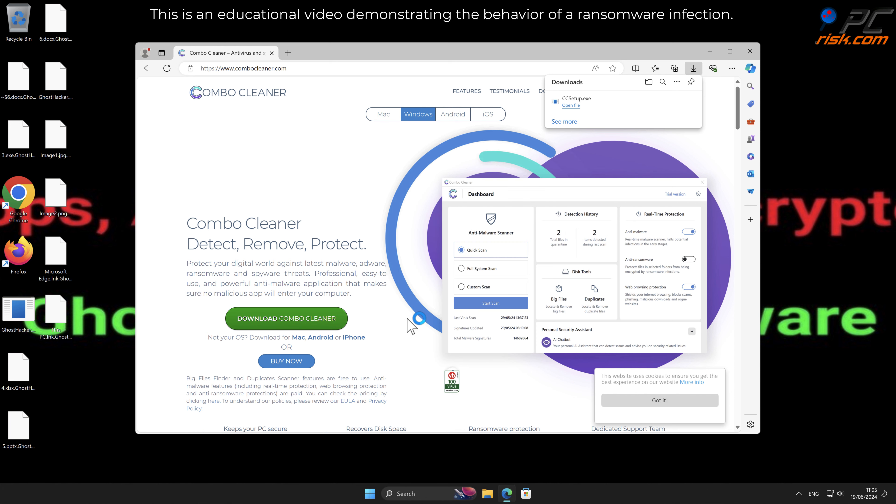
left_click(570, 105)
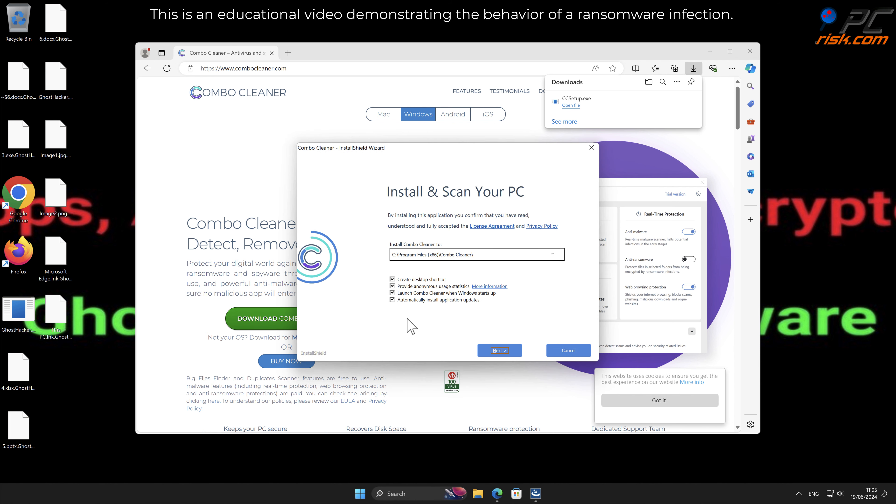
- Install Combo Cleaner with default settings and finish setup with launch enabled
left_click(499, 351)
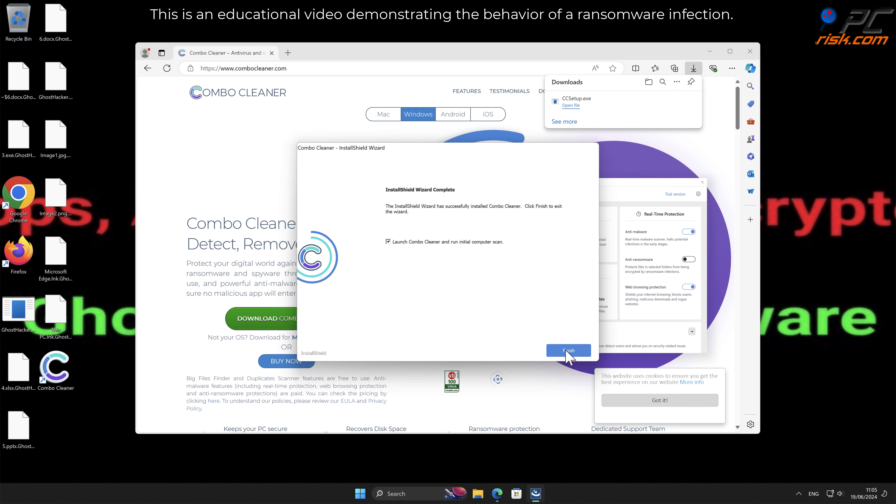
left_click(568, 350)
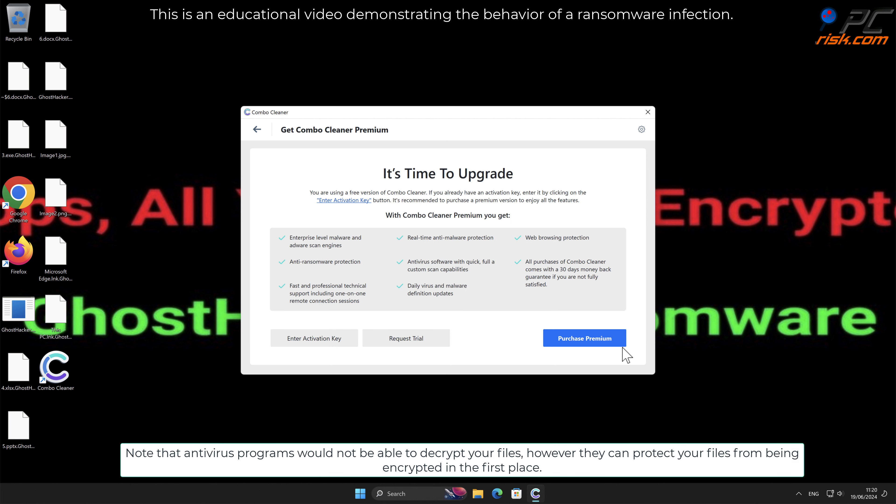
- Activate the premium license and quarantine both detected GhostHacker files, returning to the dashboard
left_click(313, 338)
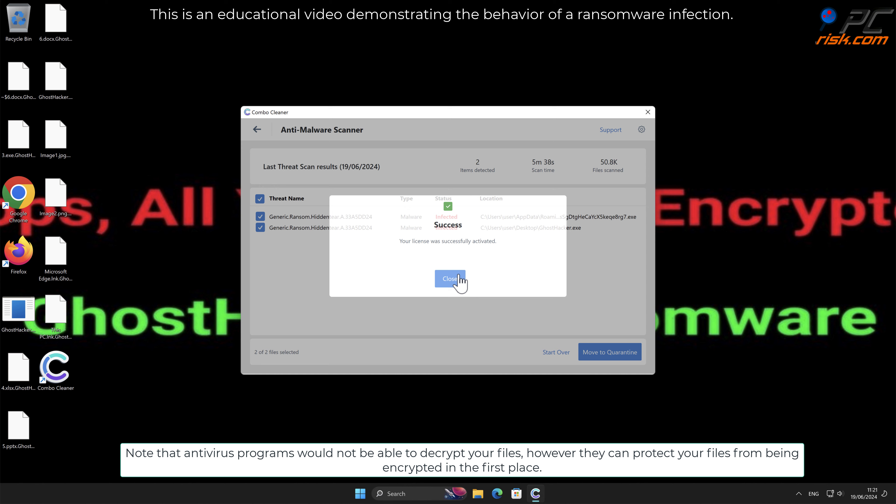
left_click(450, 279)
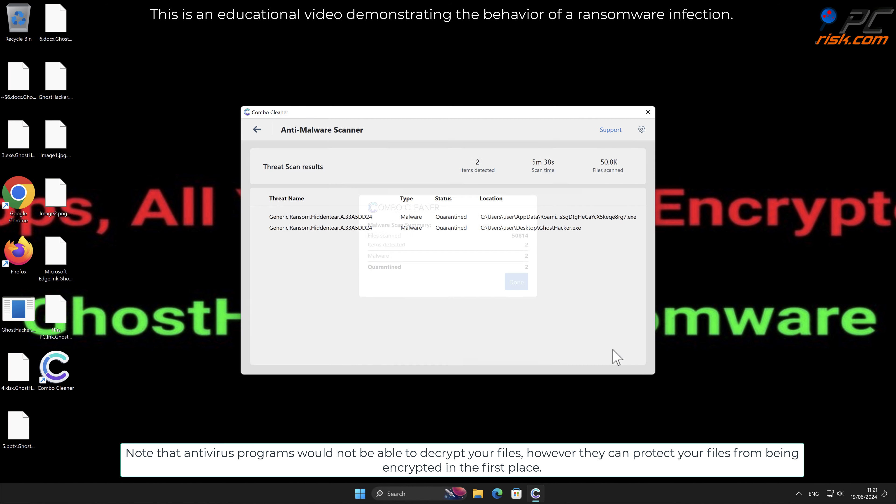
left_click(515, 281)
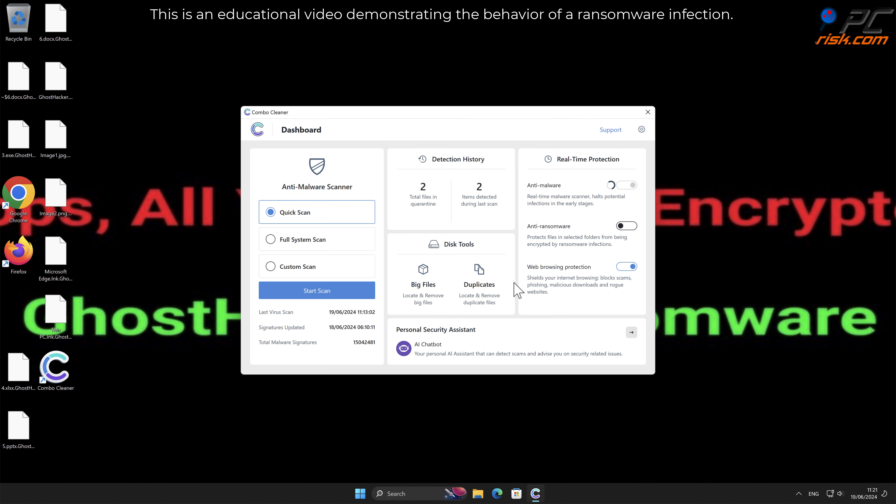
- Add the Desktop folder to Anti-Ransomware protected folders in Settings
left_click(626, 184)
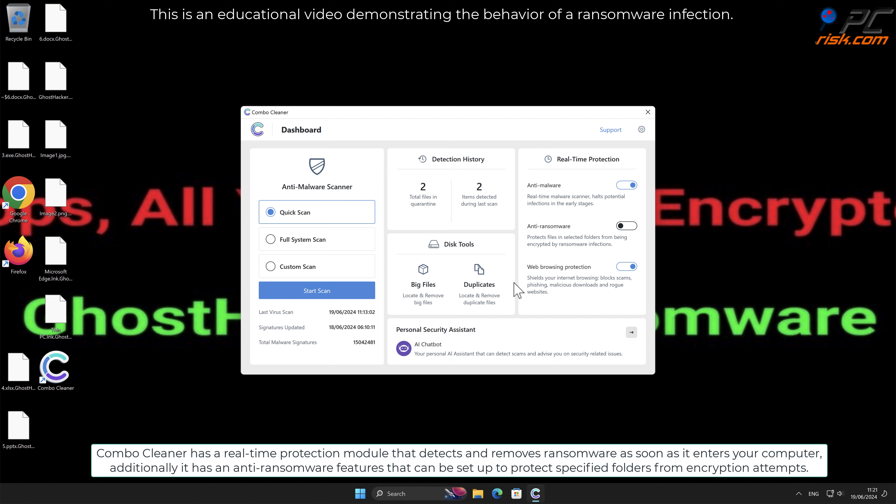
left_click(642, 130)
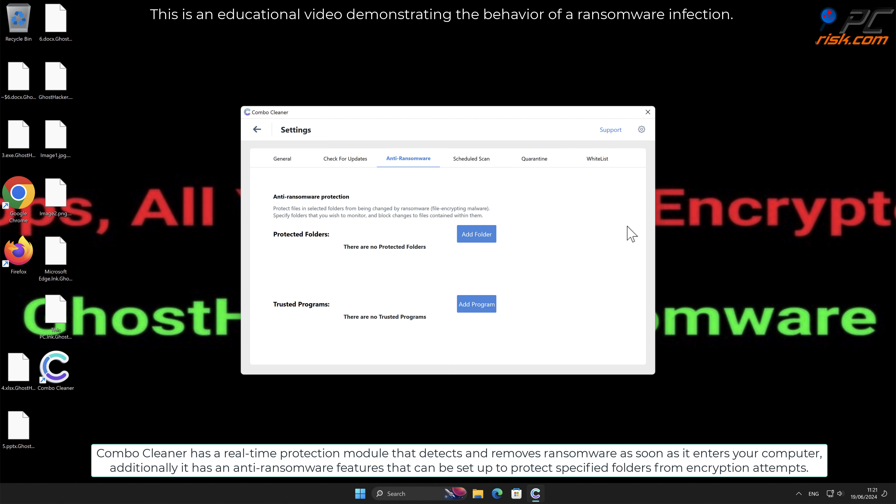
mouse_move(494, 246)
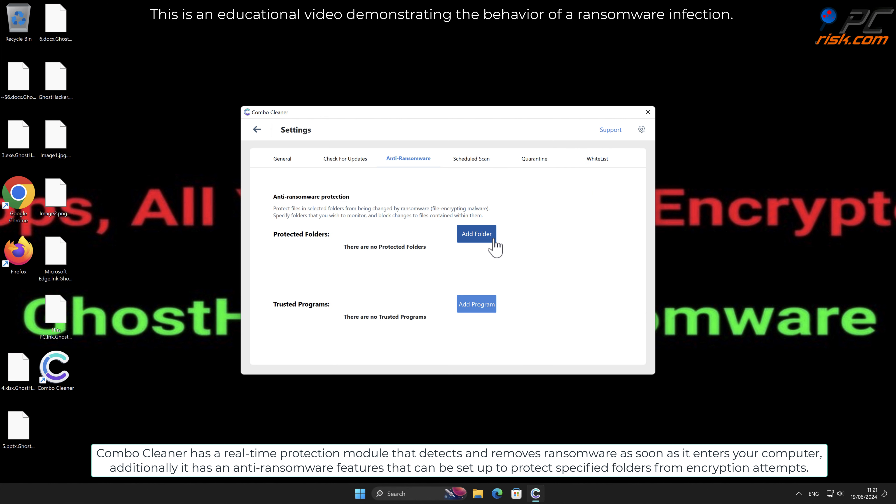
left_click(476, 234)
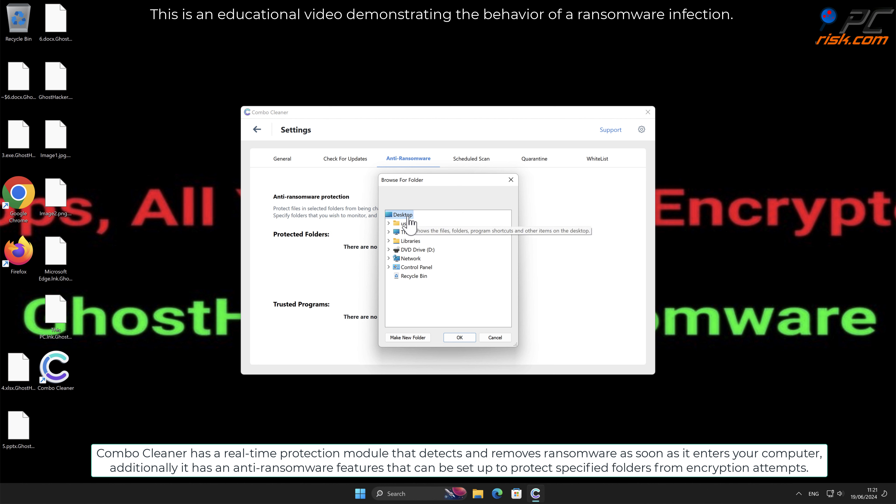
left_click(459, 337)
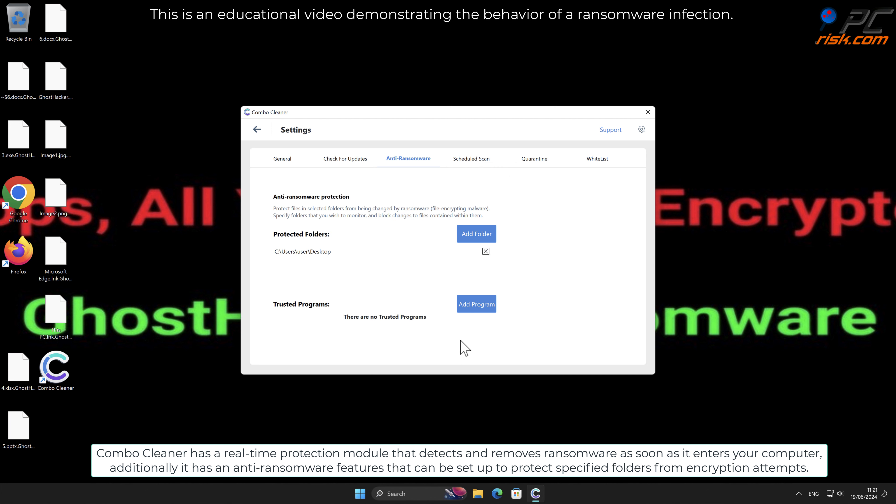
mouse_move(257, 129)
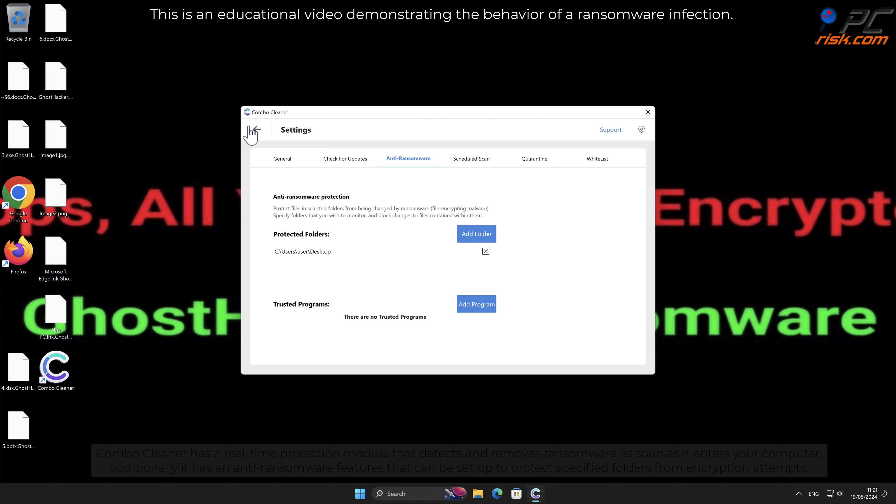
- Return to the dashboard and close Combo Cleaner
left_click(253, 130)
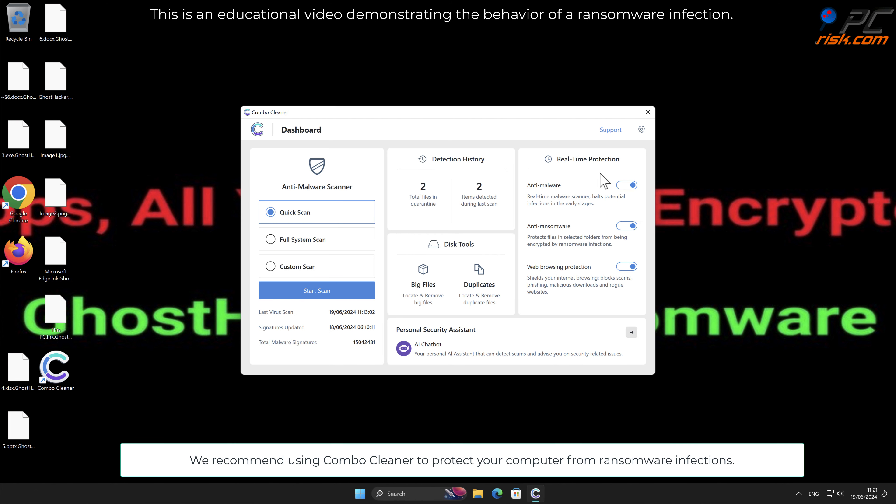
left_click(648, 112)
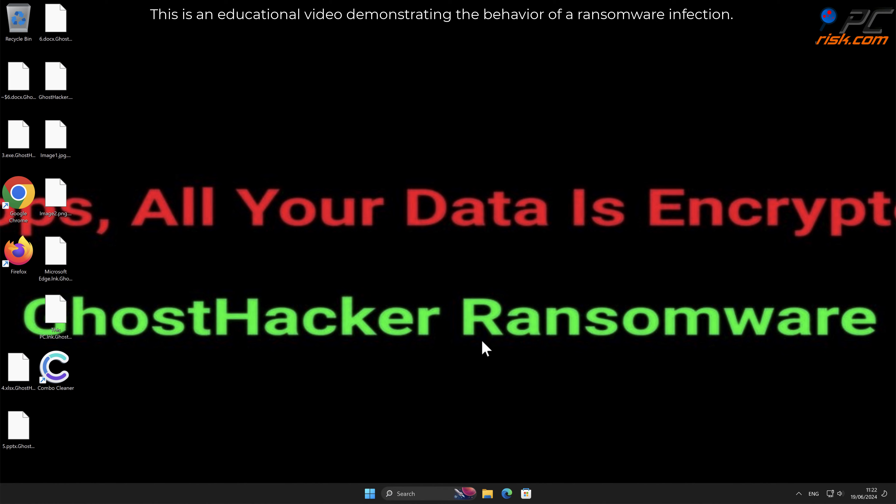